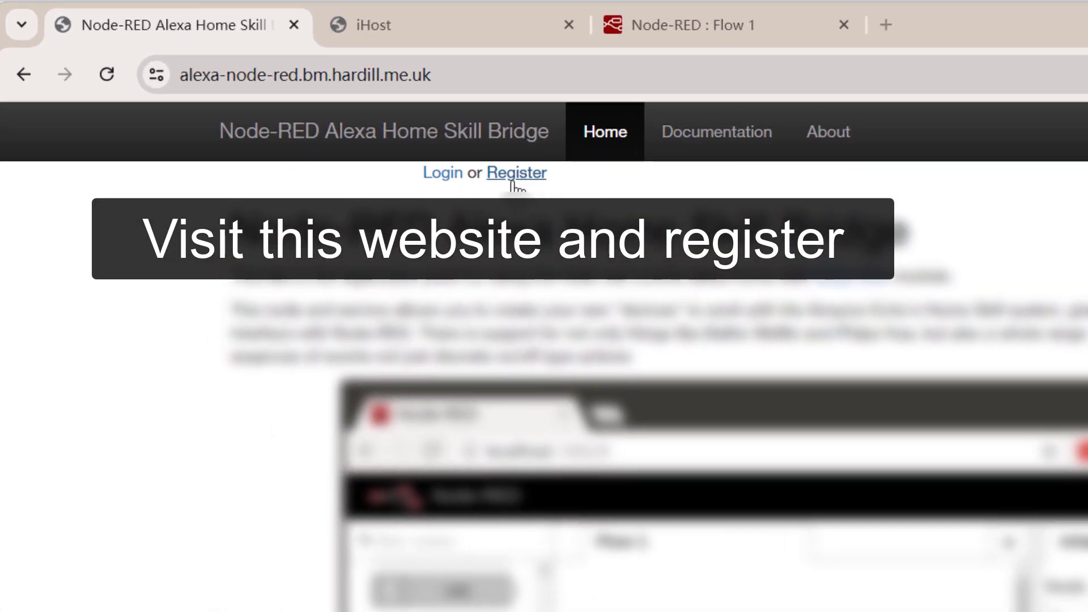
Log in to the bridge with the 'simple smart' account, reaching the empty Devices list
click(442, 173)
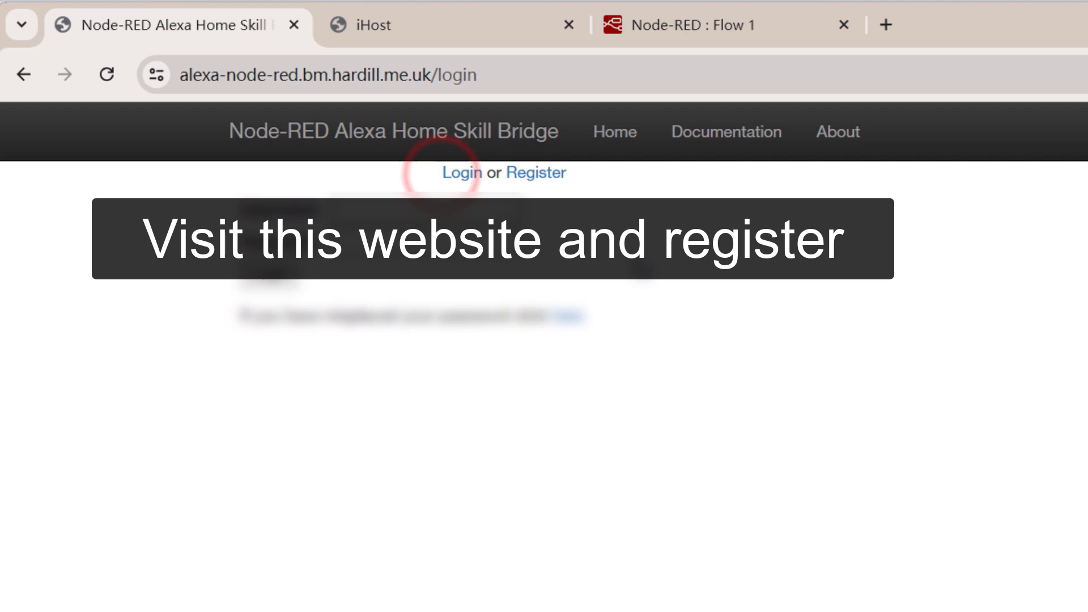
text(simple smart)
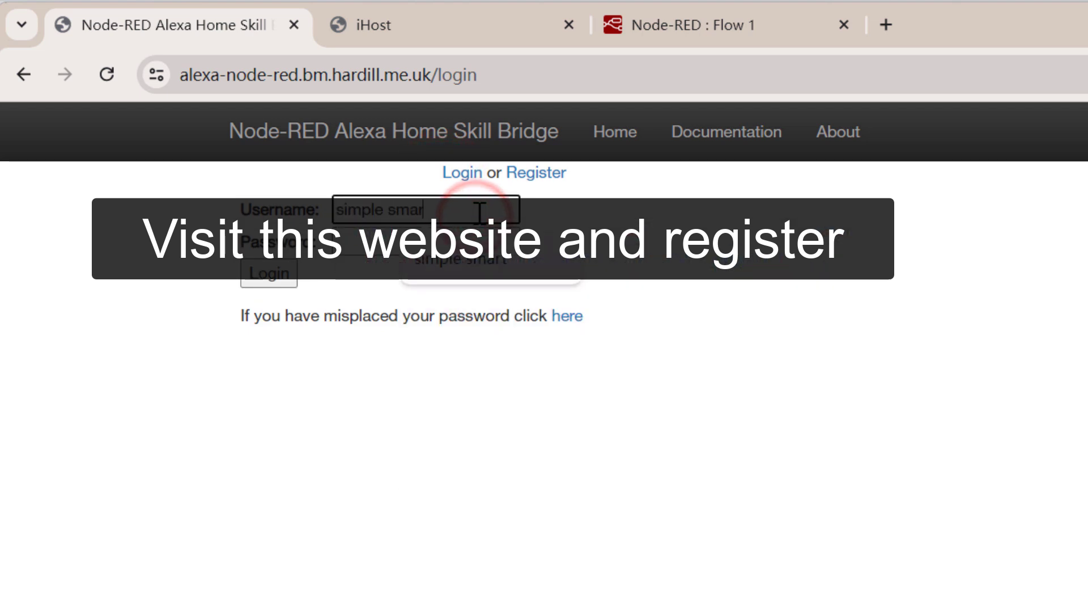
click(268, 273)
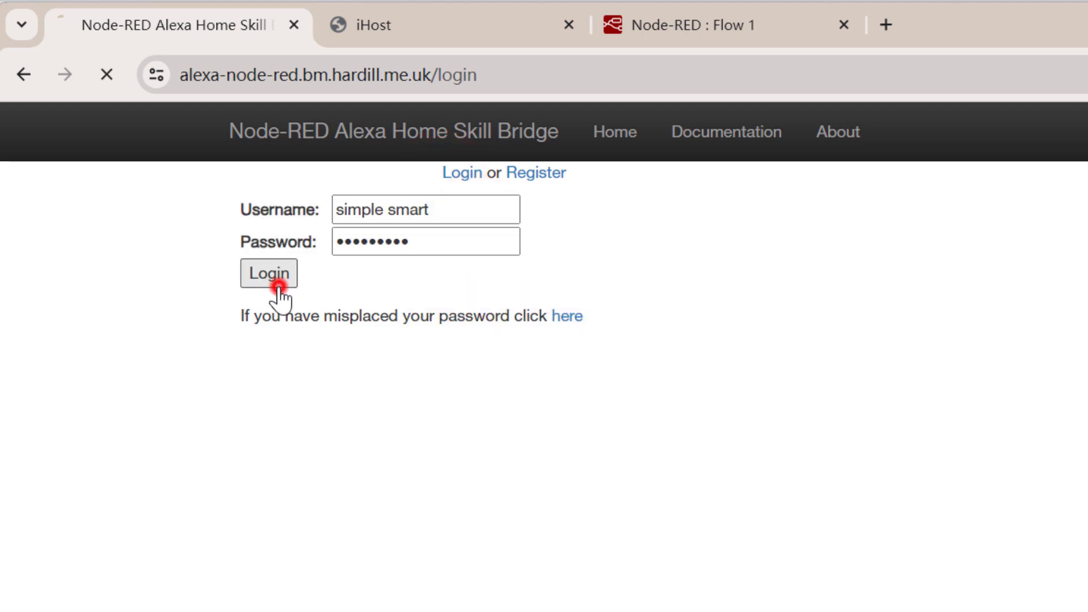
click(268, 272)
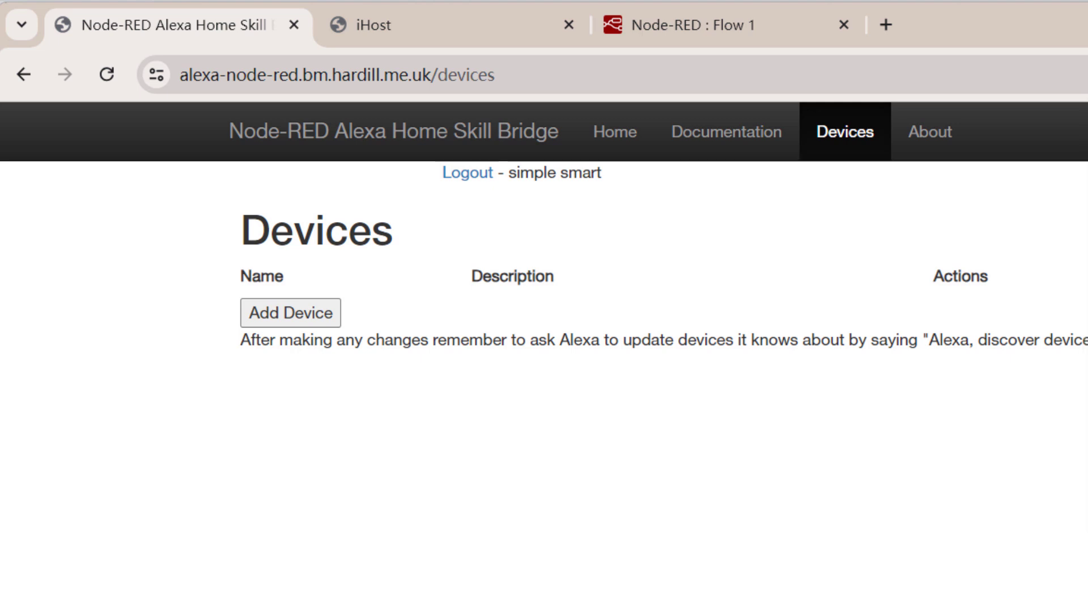
Add a device with name and description 'Switch A' and the On action ticked
click(290, 313)
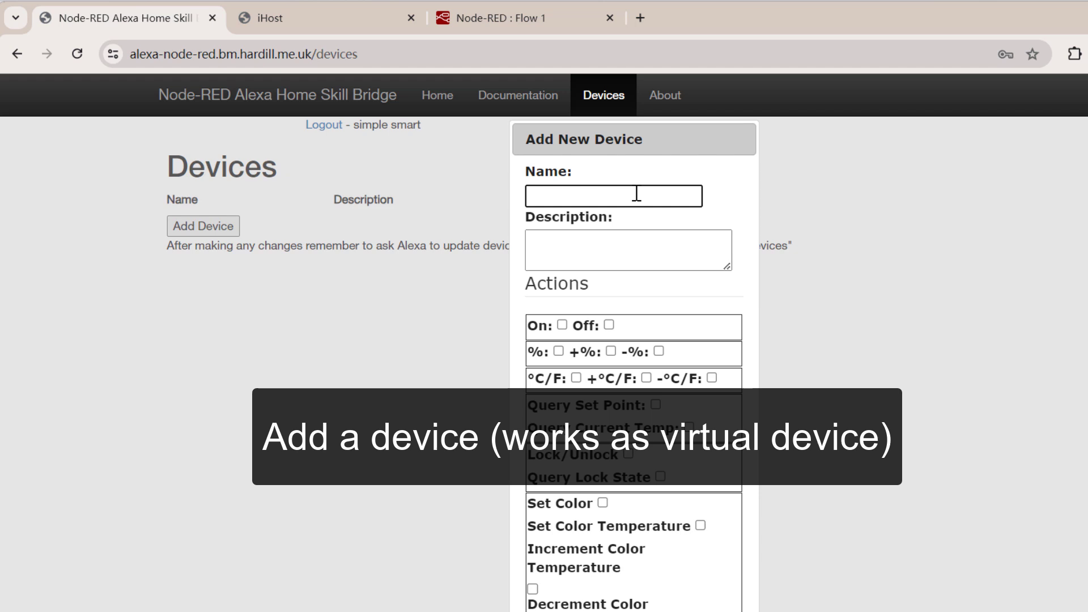
text(Switch A)
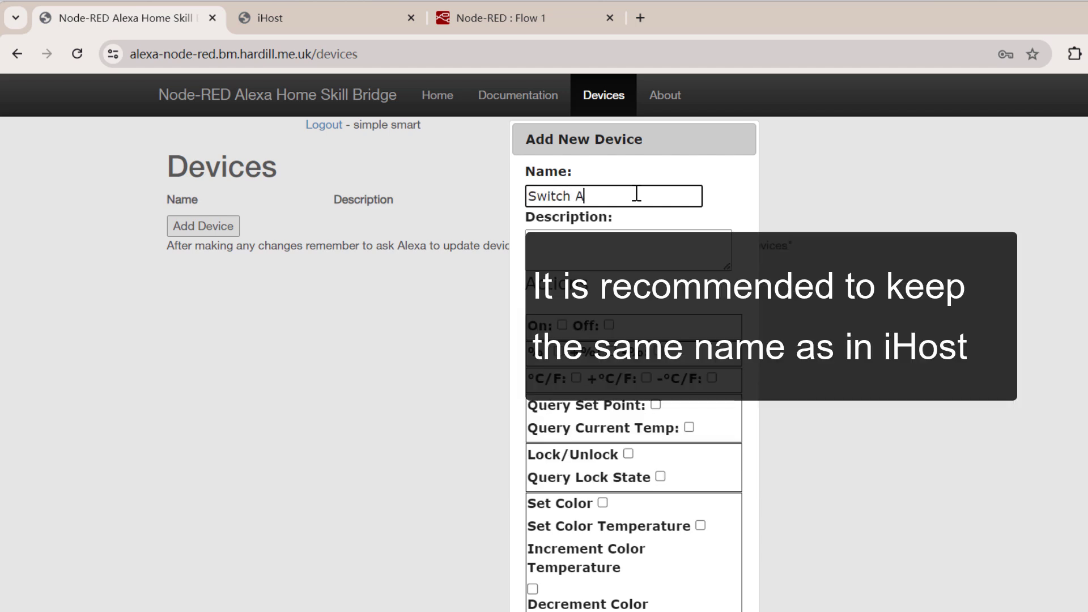
mouse_move(534, 175)
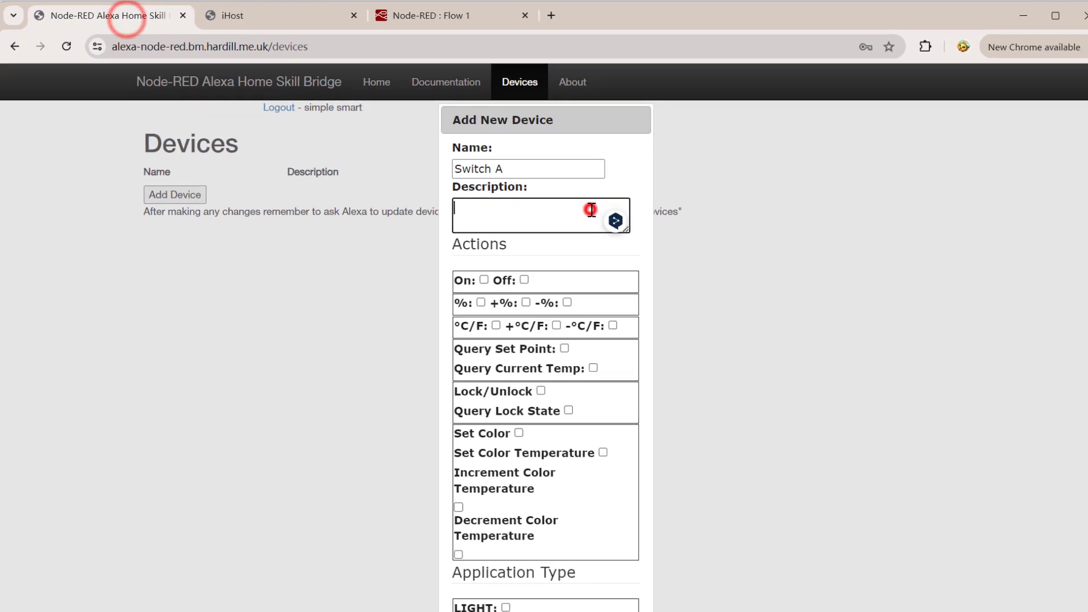
text(Switch A)
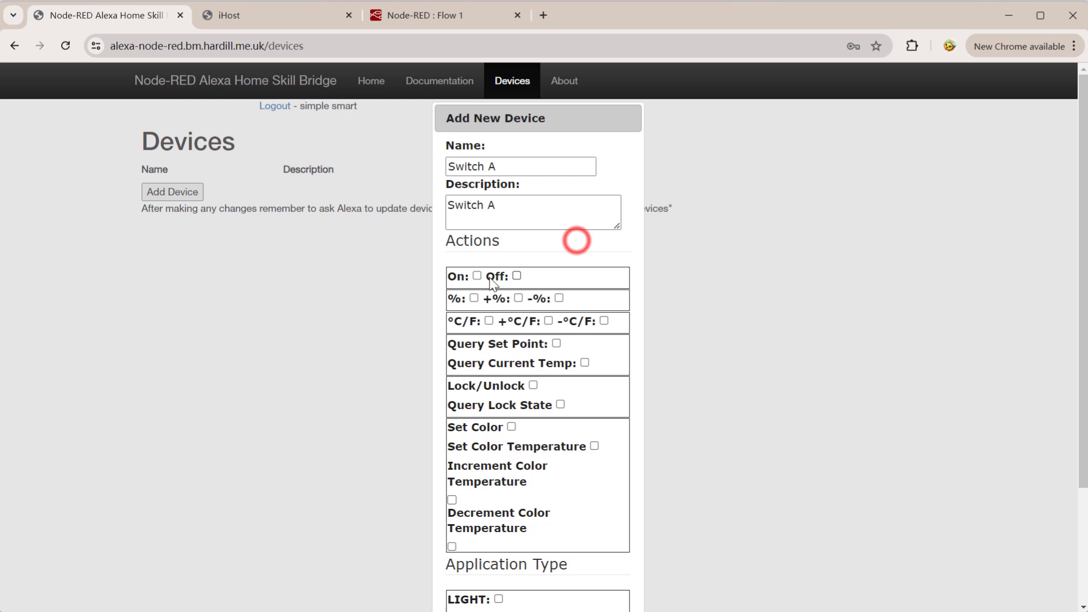
click(476, 276)
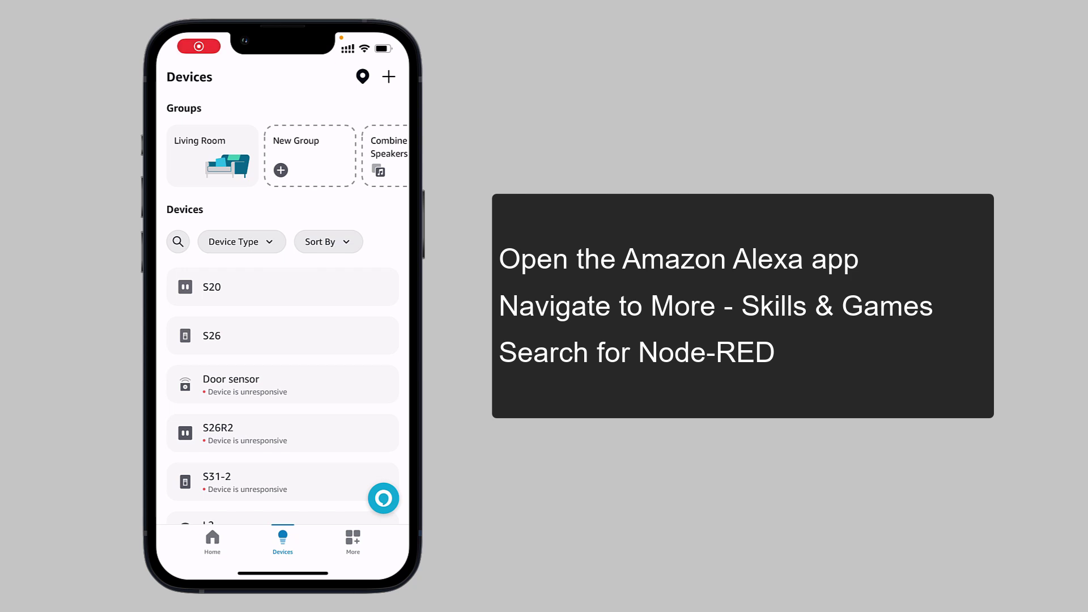
Search Skills & Games for 'Node-red', enable the skill, then return to the Node-RED editor
click(352, 541)
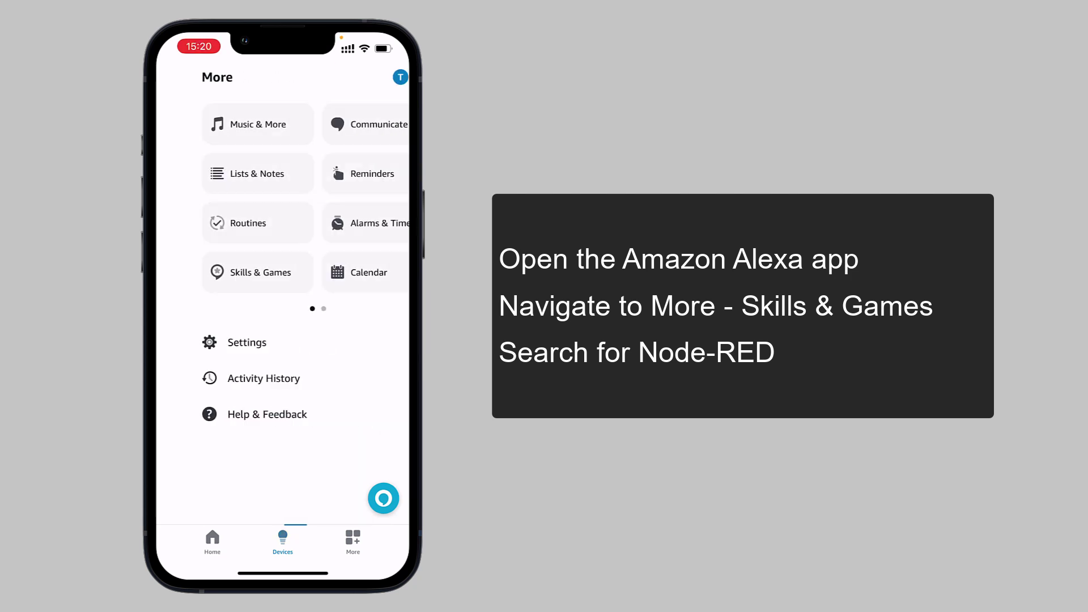
click(257, 272)
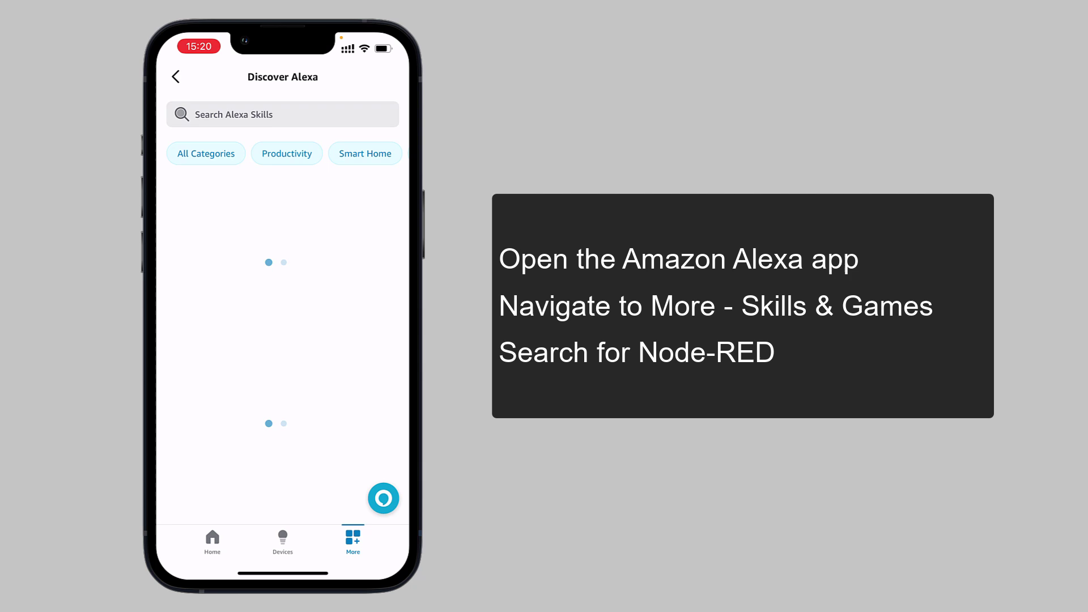
text(Node-red)
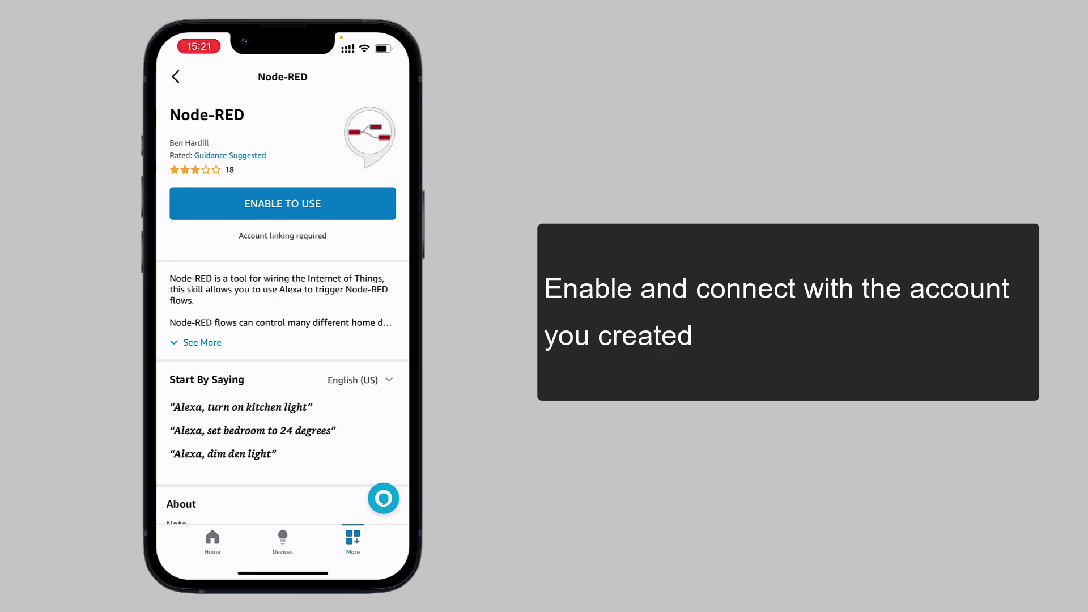
click(282, 203)
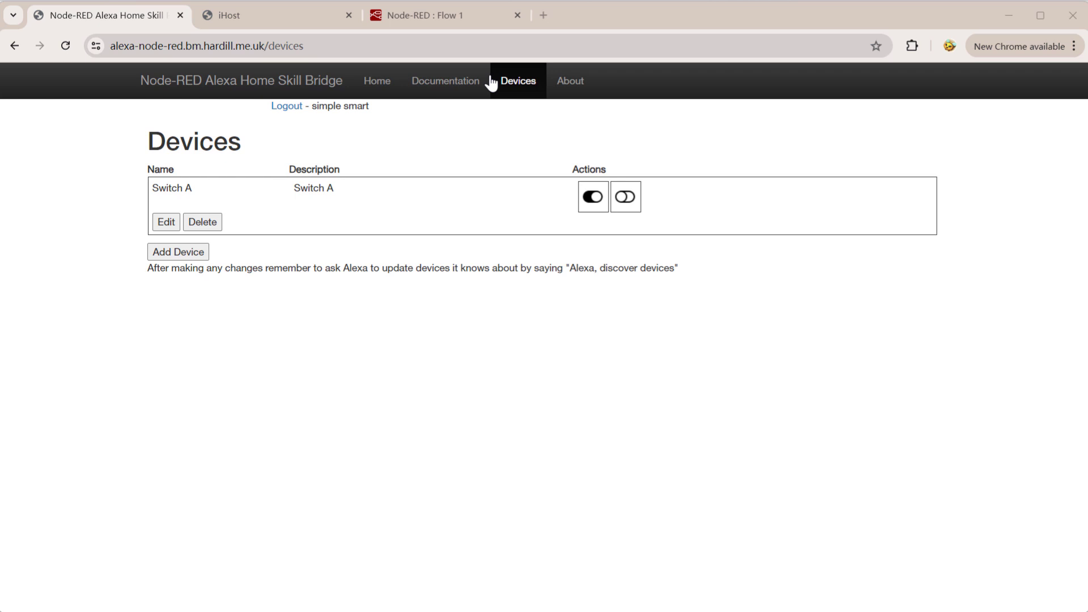
click(430, 15)
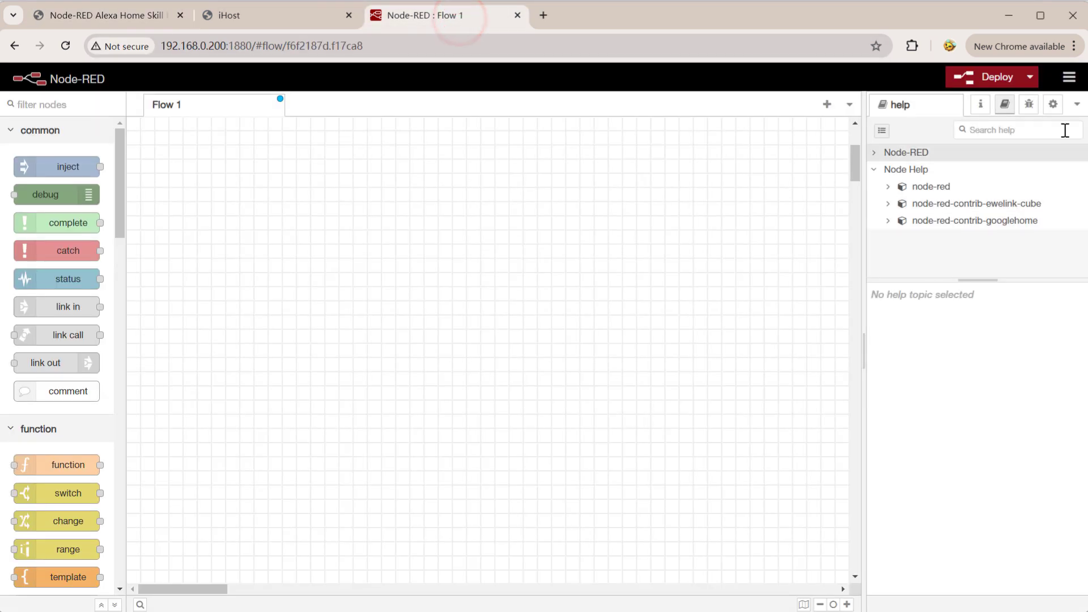
Install the alexa-home-skill package from Manage palette and close the palette settings
click(1069, 77)
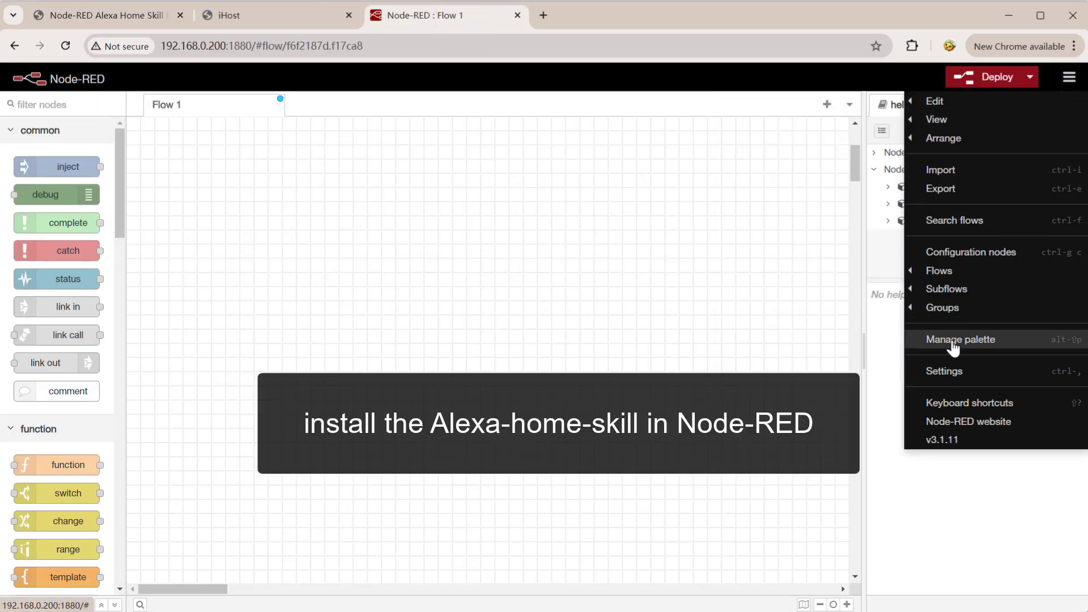
click(961, 339)
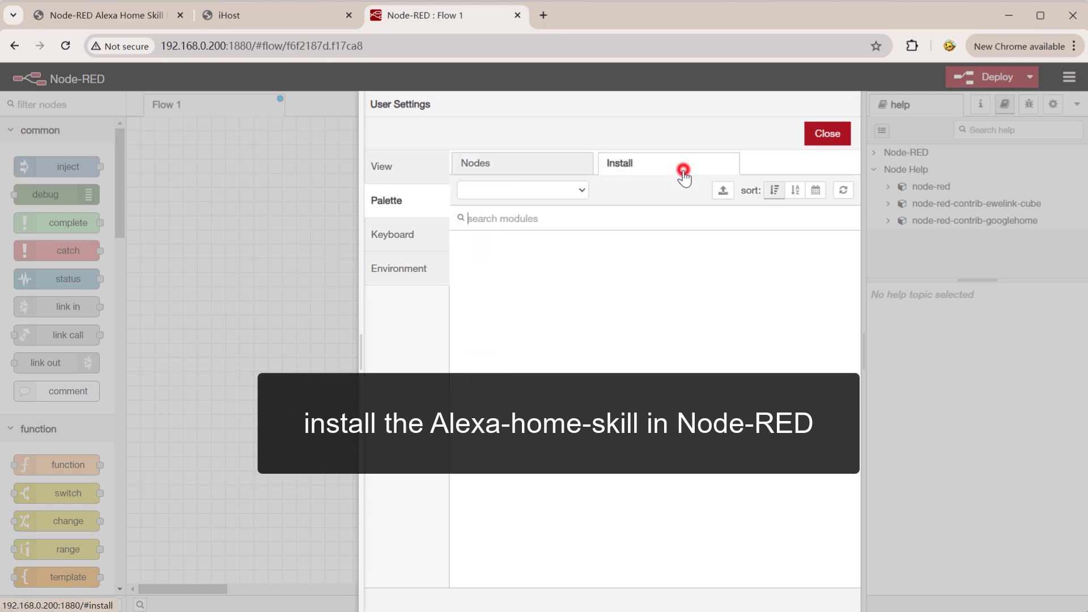
text(alexa-home-skill)
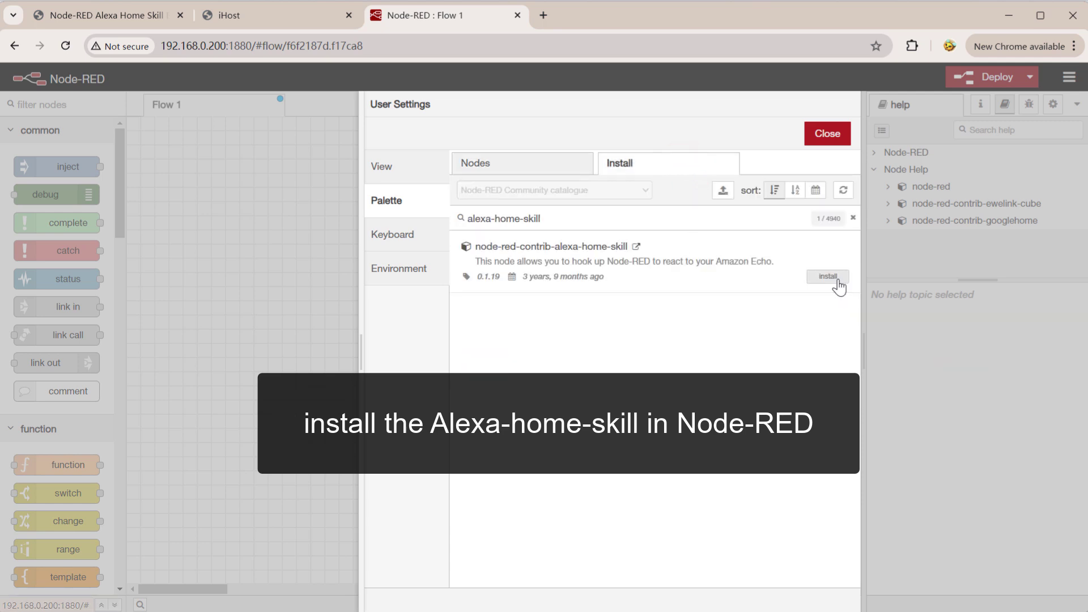
click(826, 276)
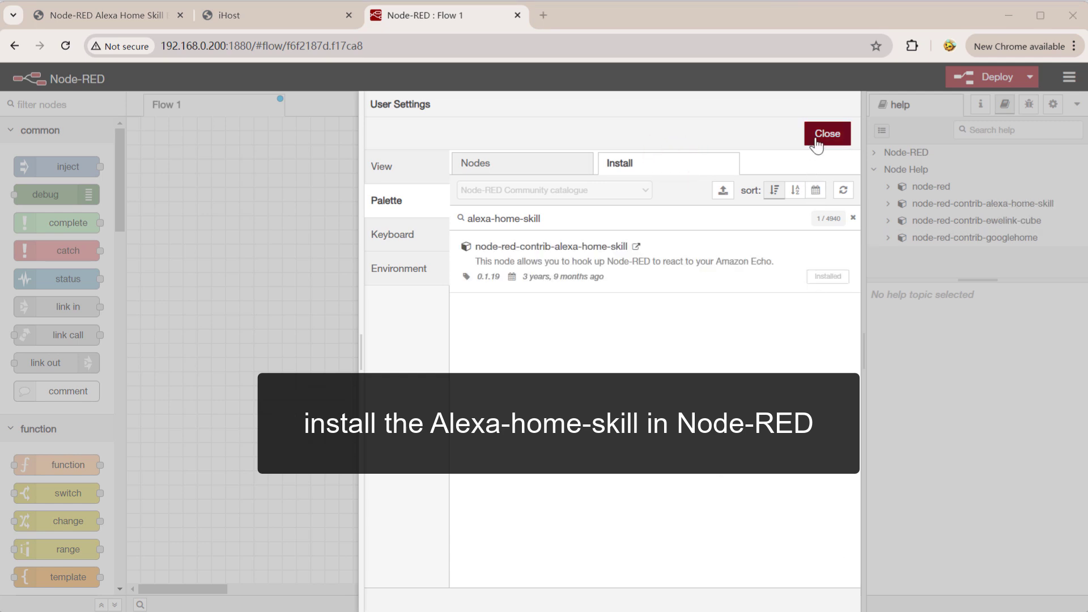
click(826, 133)
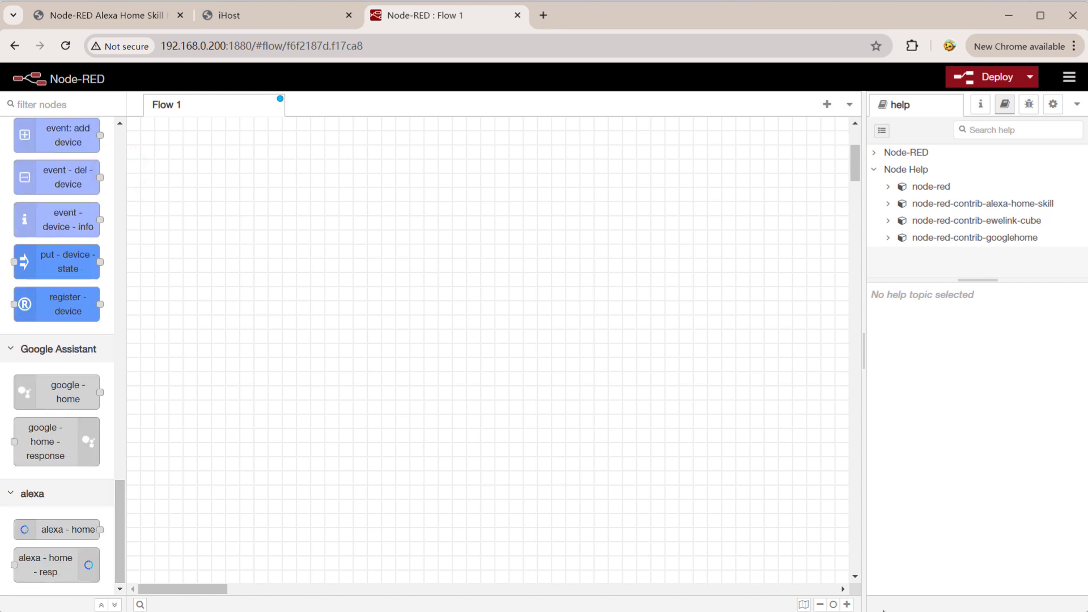
Place an alexa-home node with the simple smart account, device Switch A and topic 'Switch A'
drag(56, 529, 256, 324)
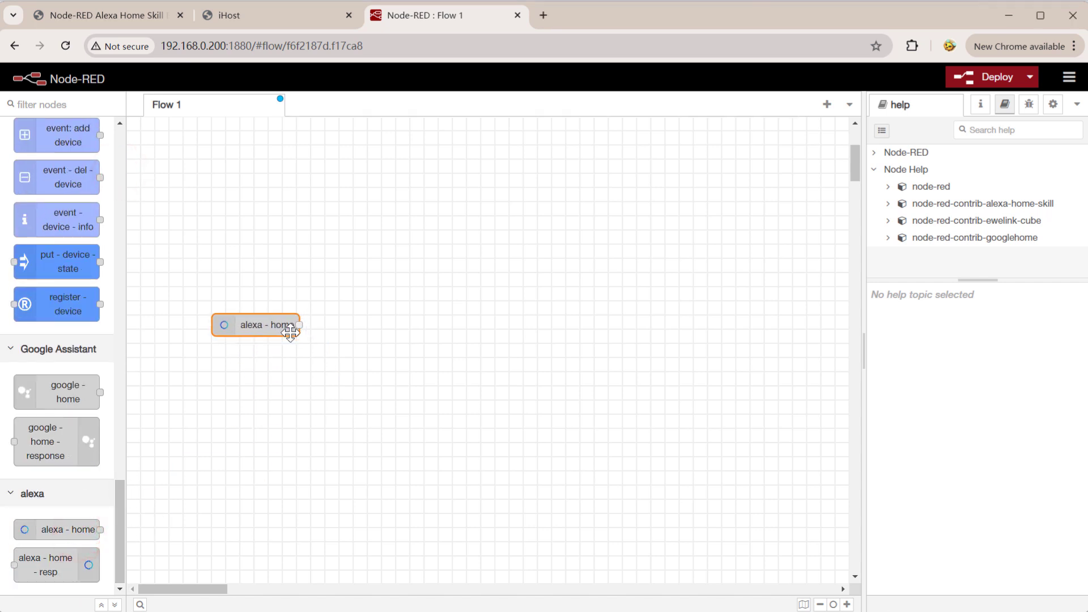
double_click(266, 329)
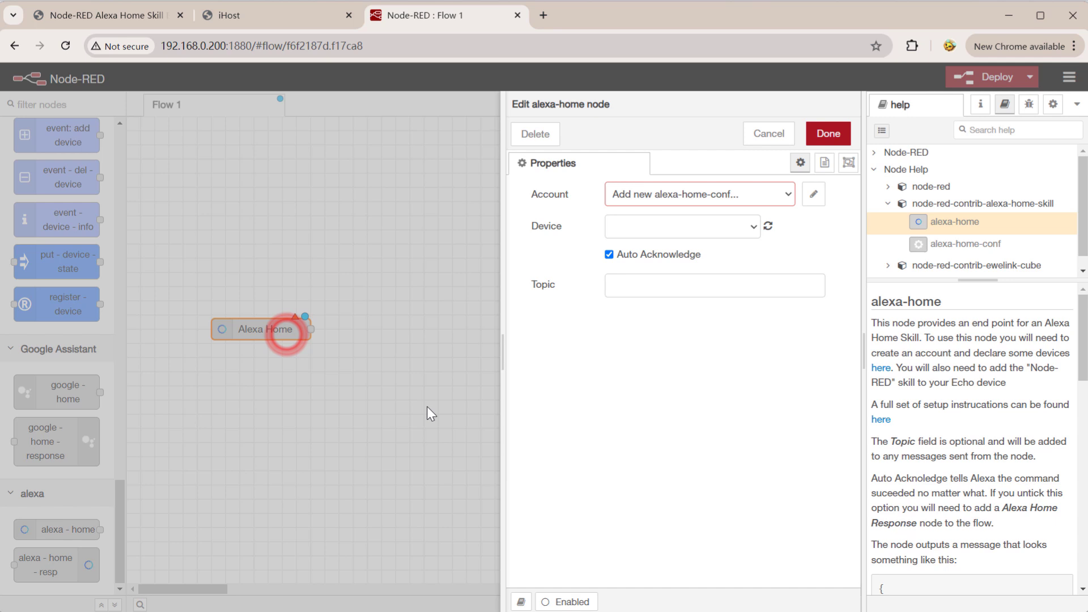
click(813, 194)
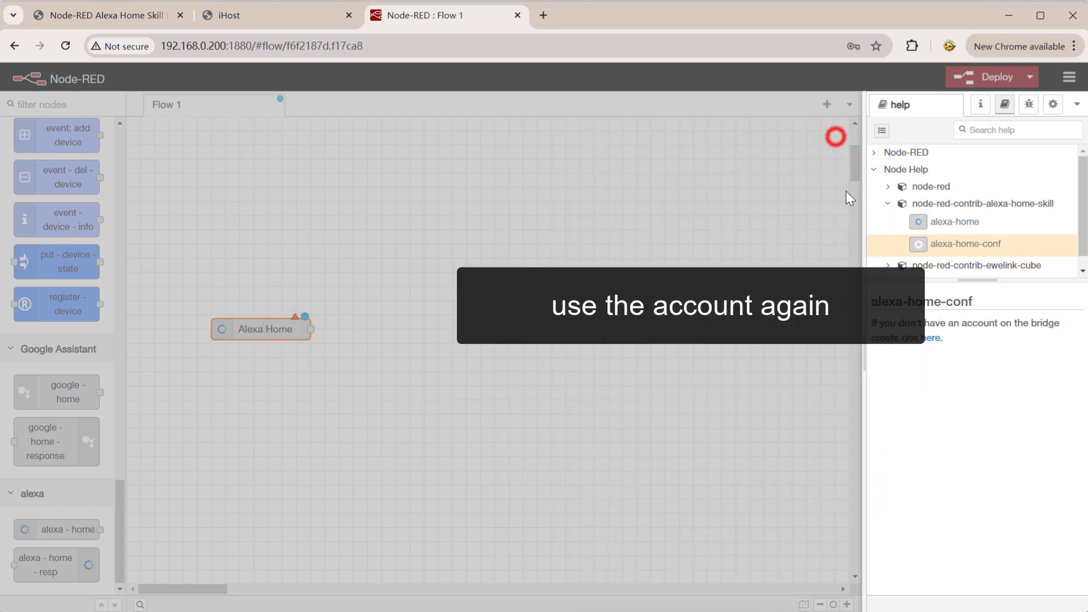
double_click(262, 329)
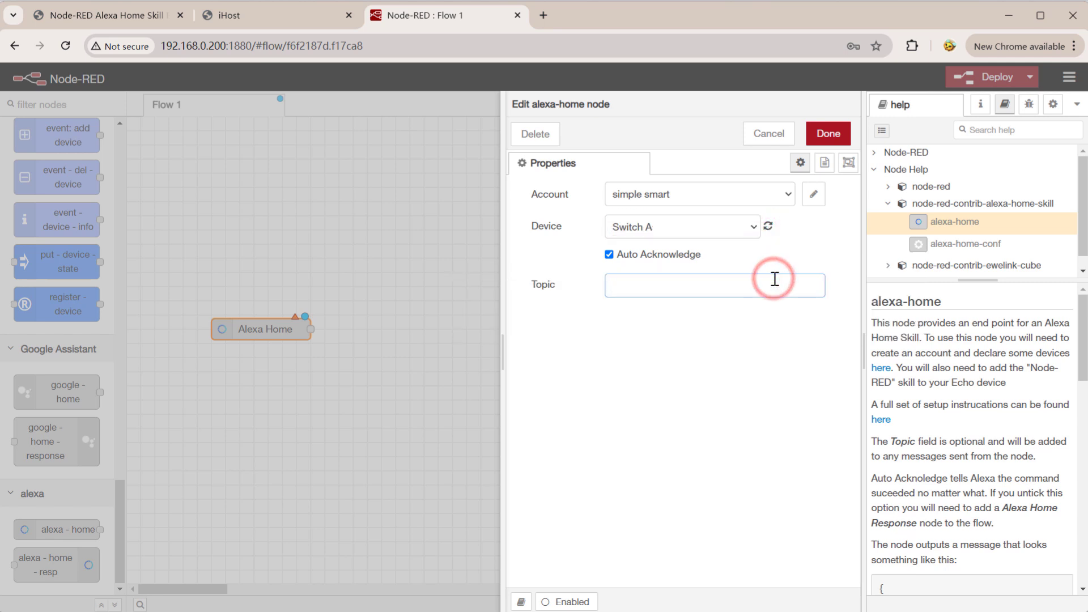
text(Switch A)
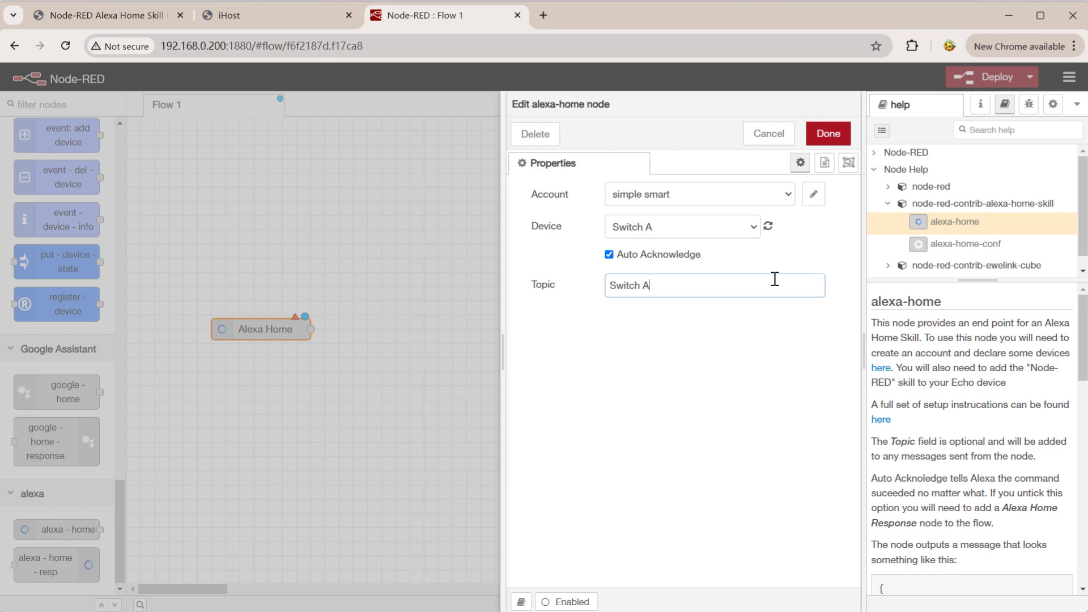
click(826, 133)
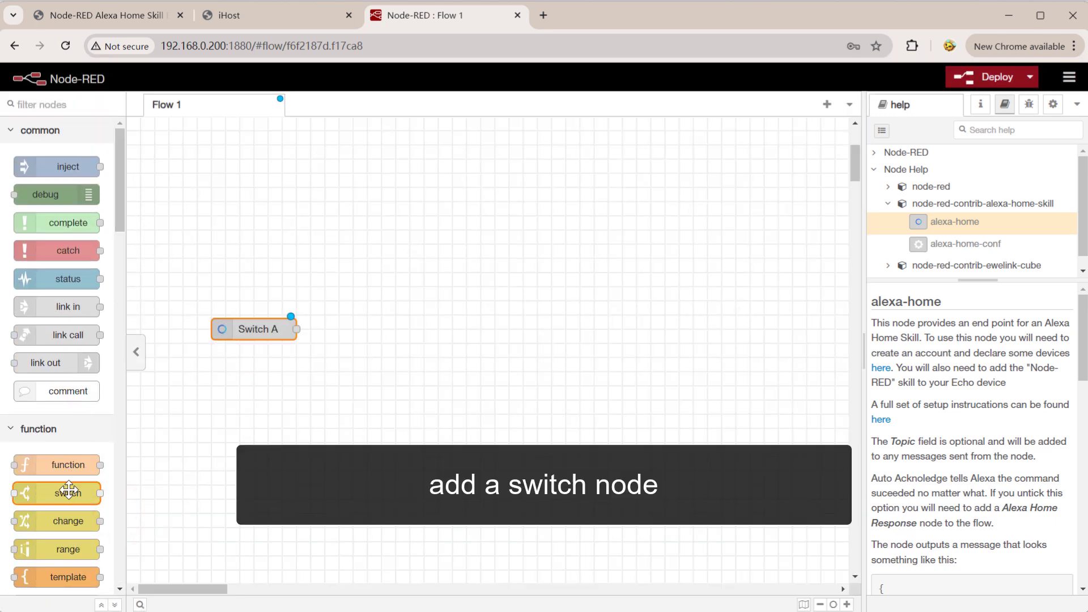
Drop a switch node beside Switch A, checking the bridge documentation example for its rules
drag(57, 493, 408, 329)
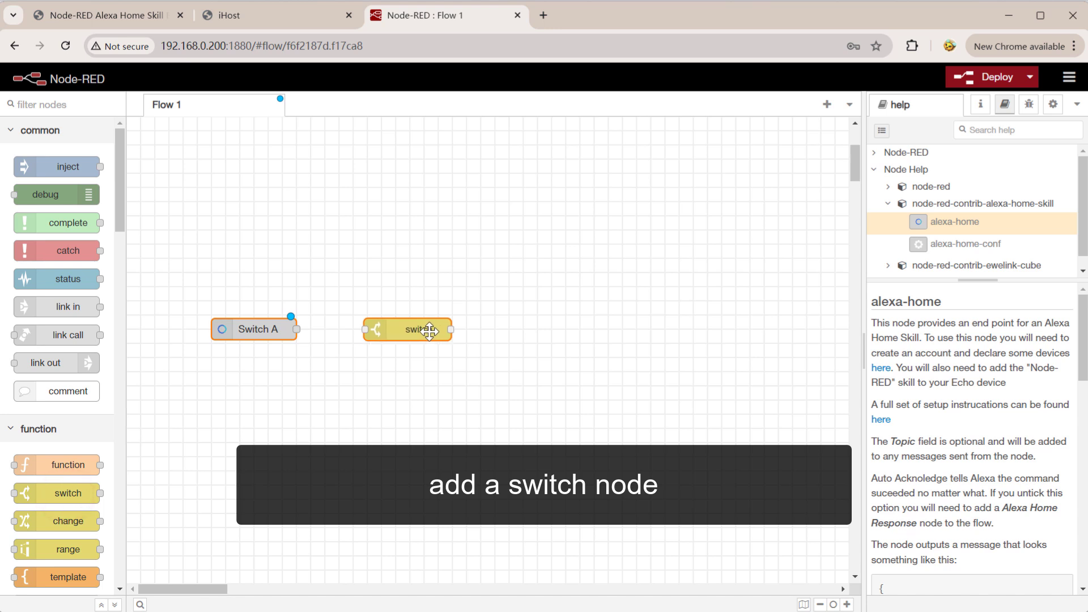
double_click(408, 329)
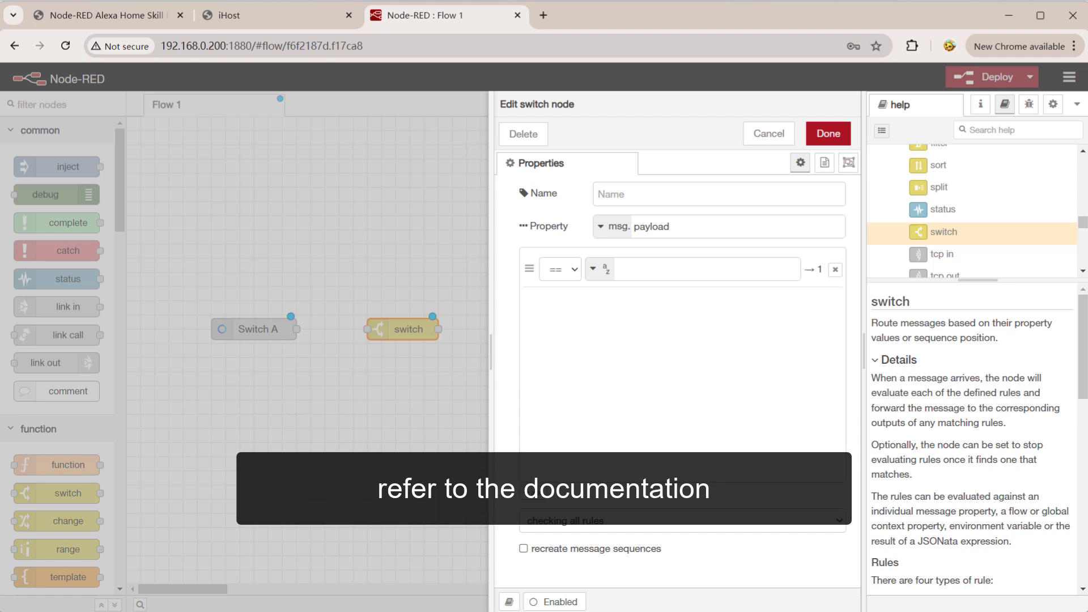
click(104, 14)
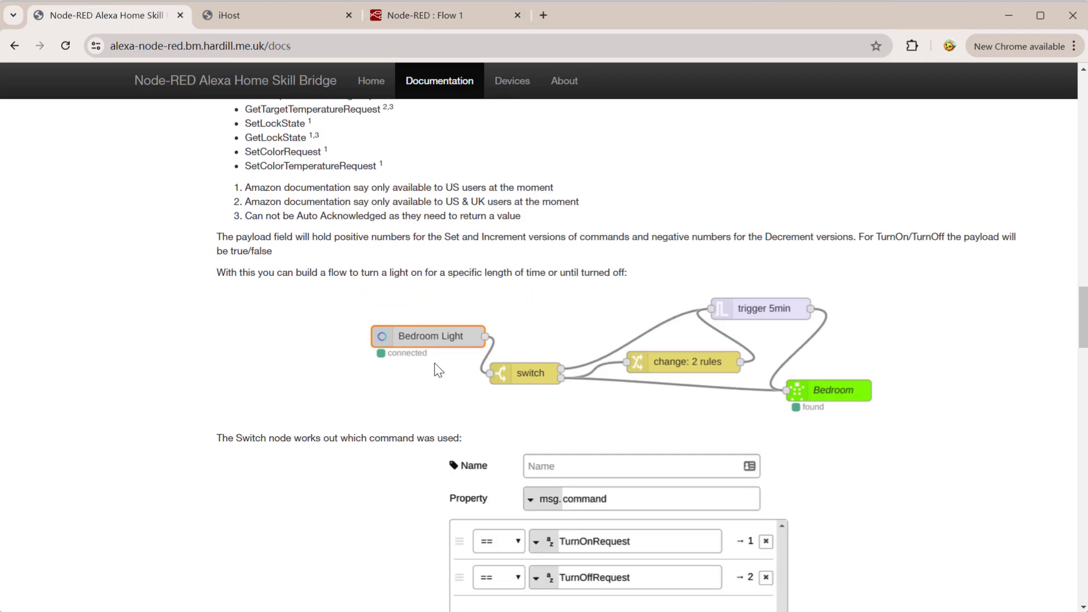
scroll(down, 3)
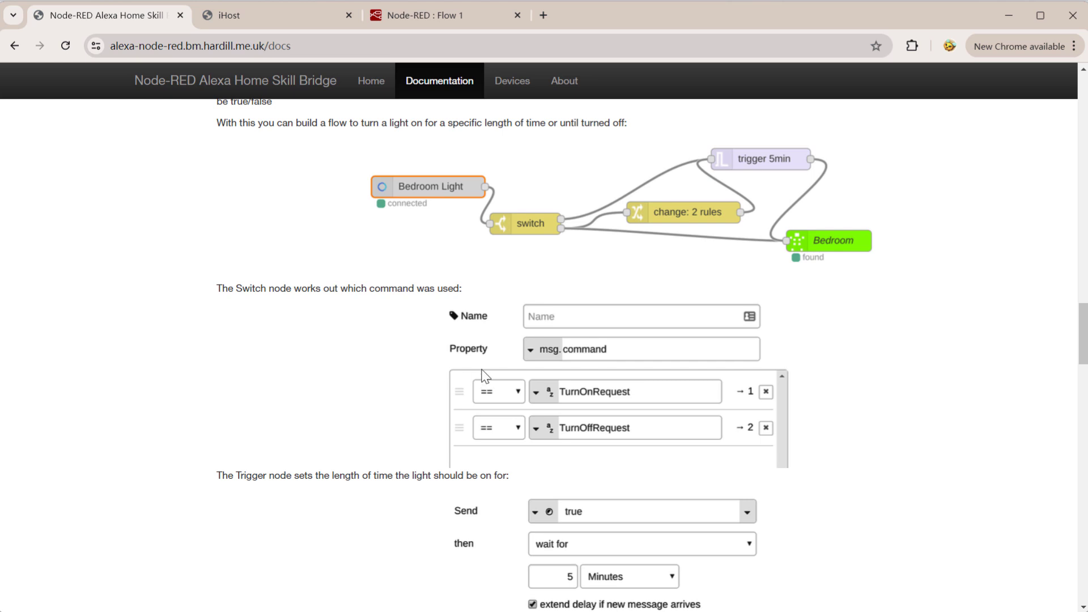
click(423, 16)
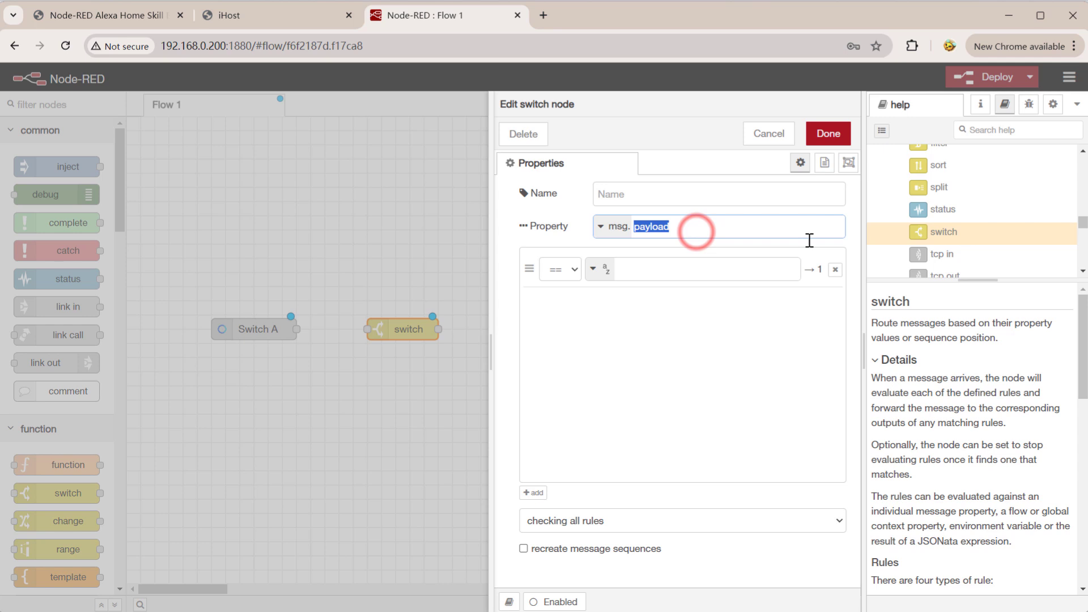
Route msg.command by TurnOnRequest and TurnOffRequest to two outputs in the ON OFF node
text(TurnOnRequest)
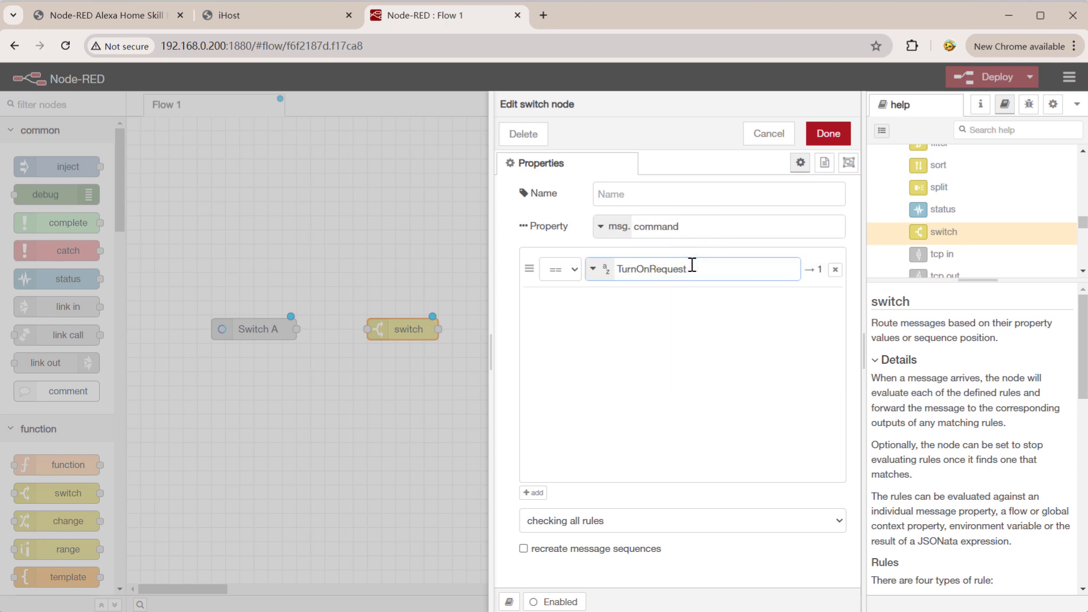
text(TurnOffRequest)
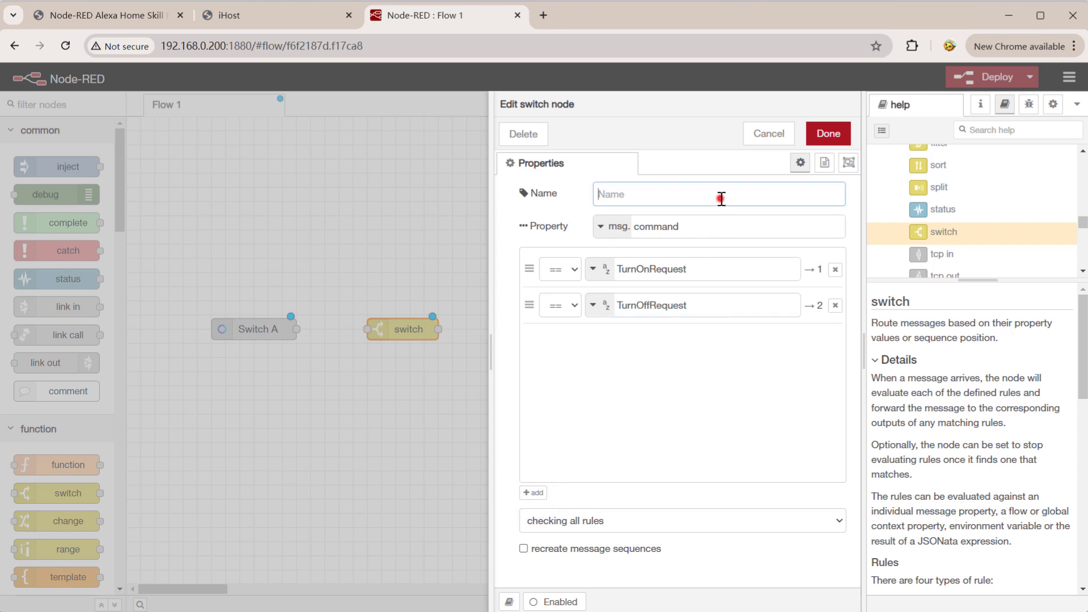
click(827, 133)
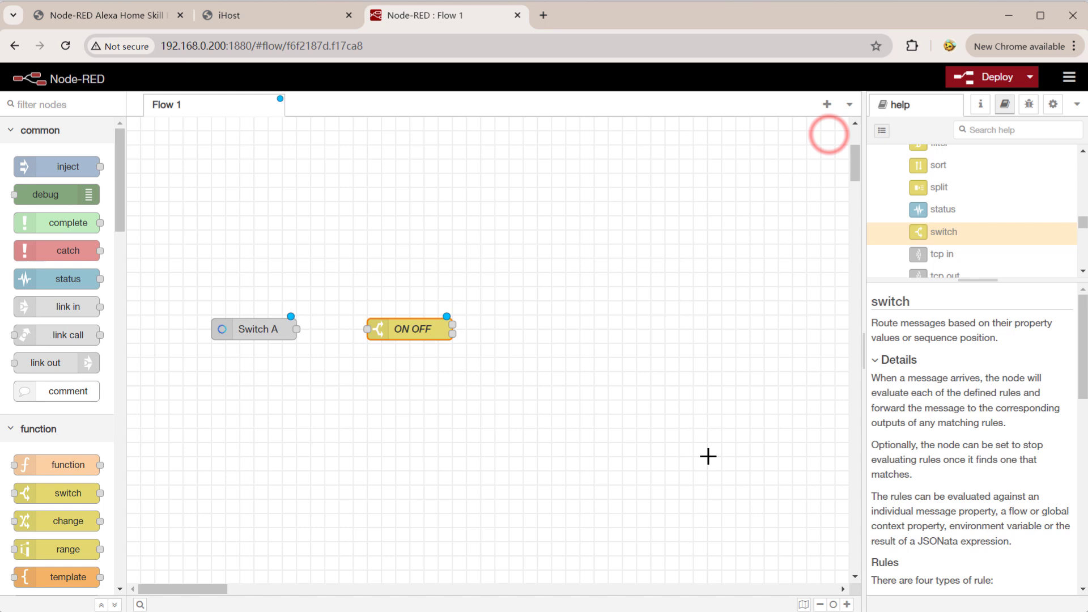
scroll(down, 3)
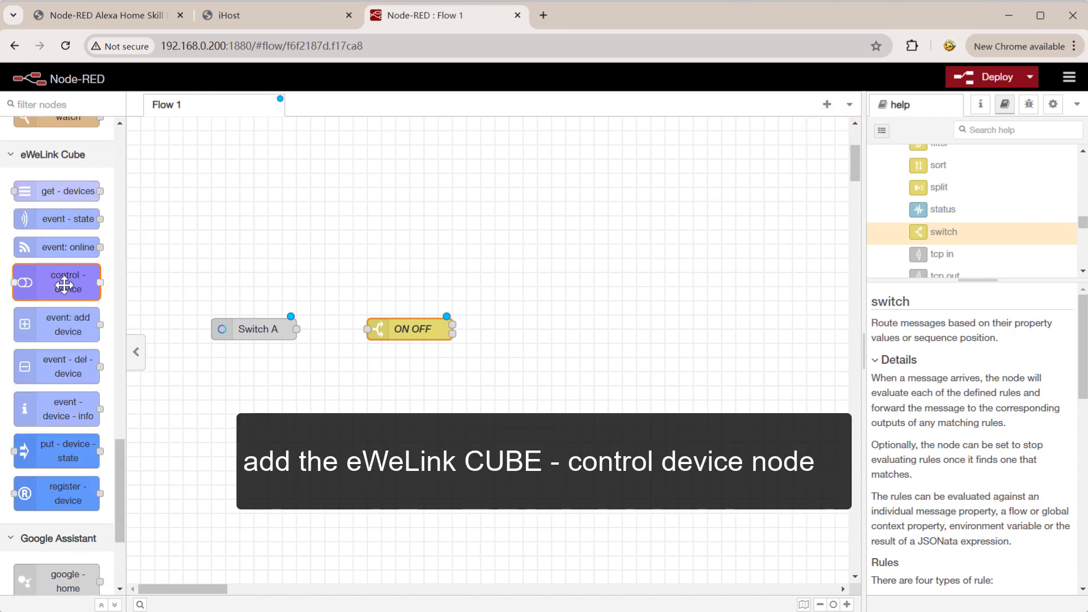
Add two control-device nodes; set the first to iHost token, category ALL, device Switch A, switch On
drag(57, 282, 593, 314)
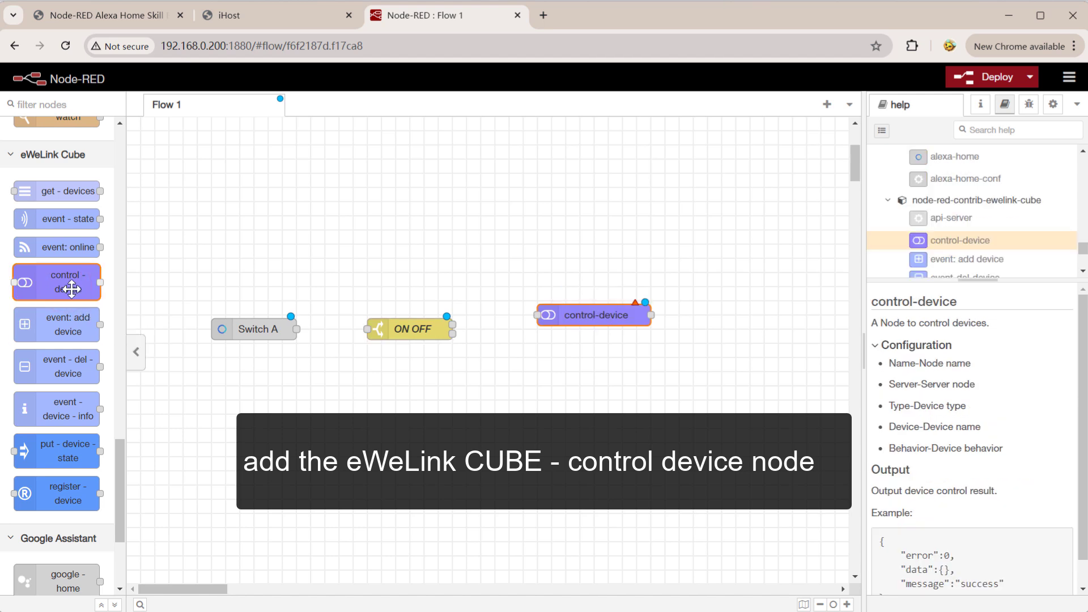
drag(57, 283, 579, 371)
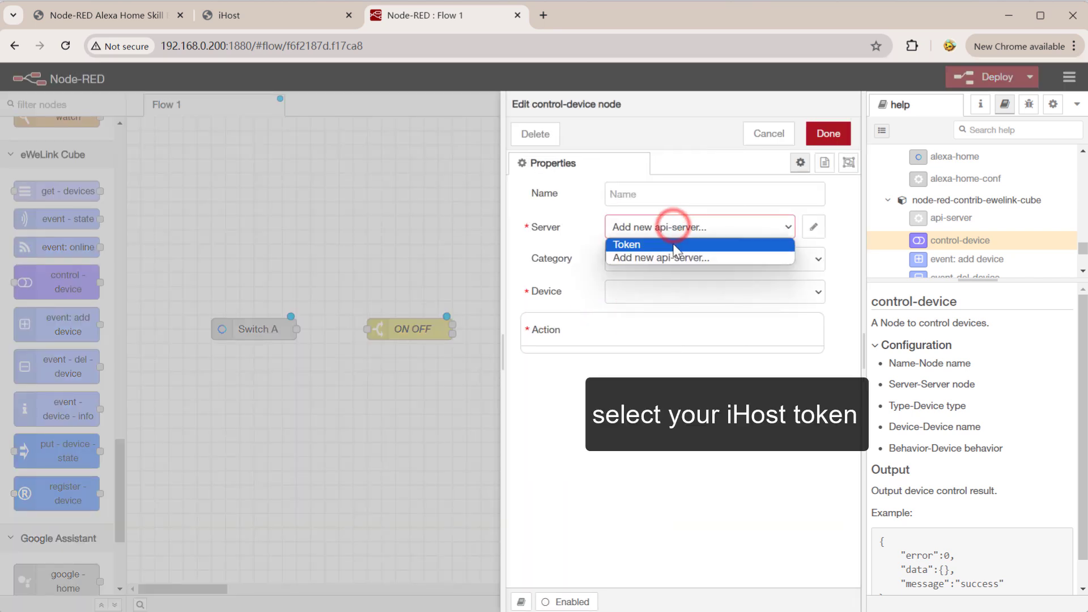
click(625, 244)
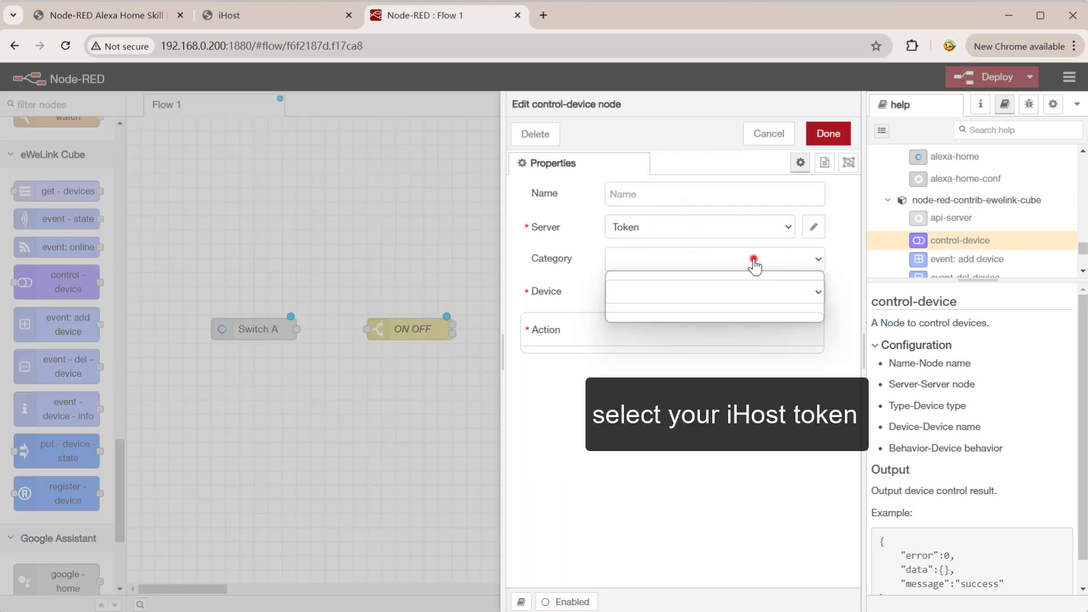
click(714, 259)
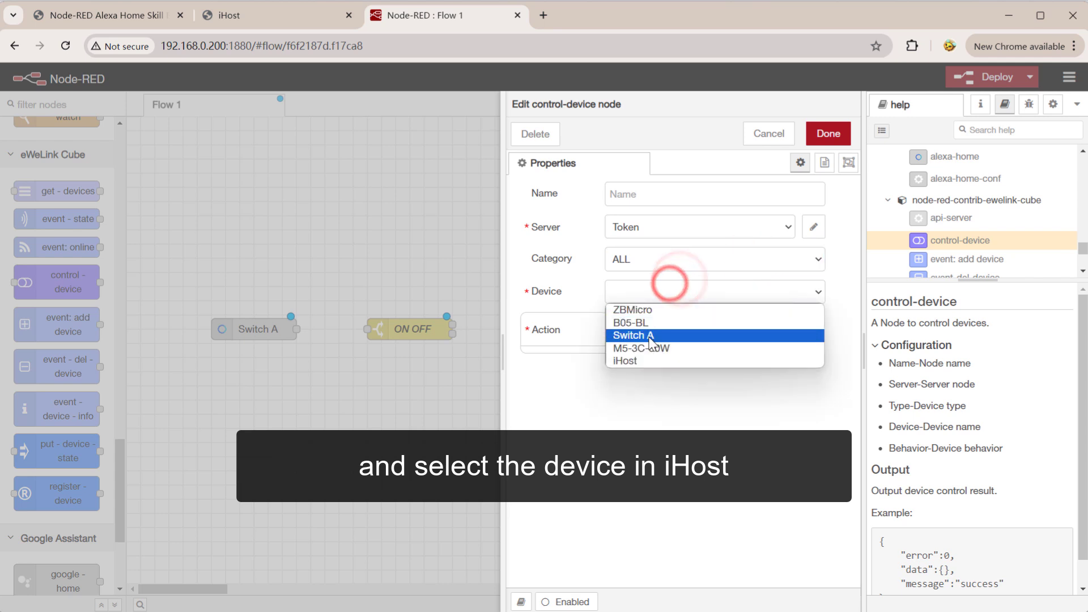
click(631, 336)
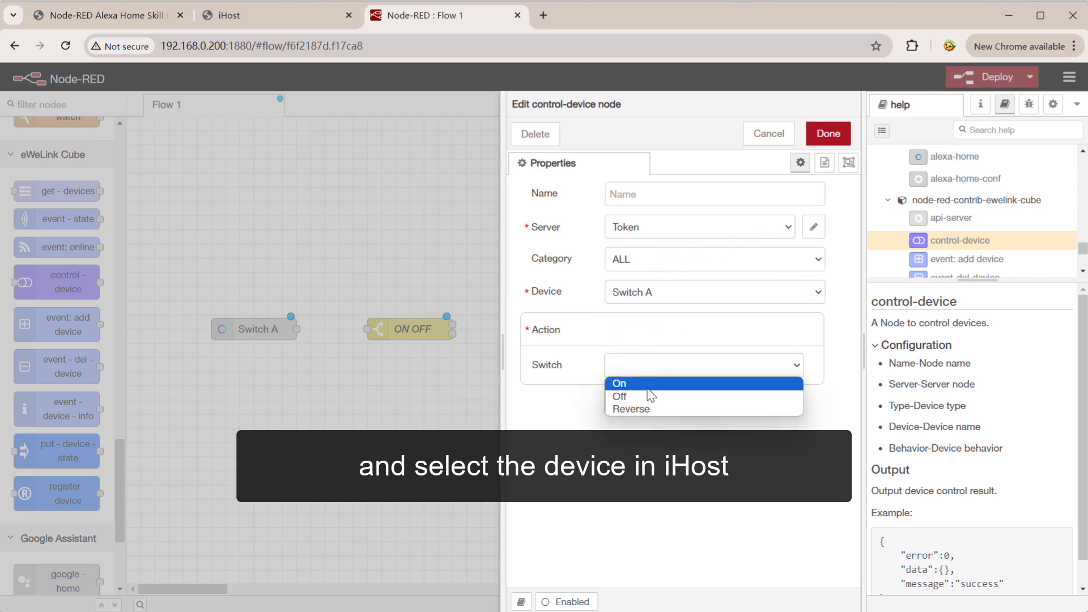
click(618, 382)
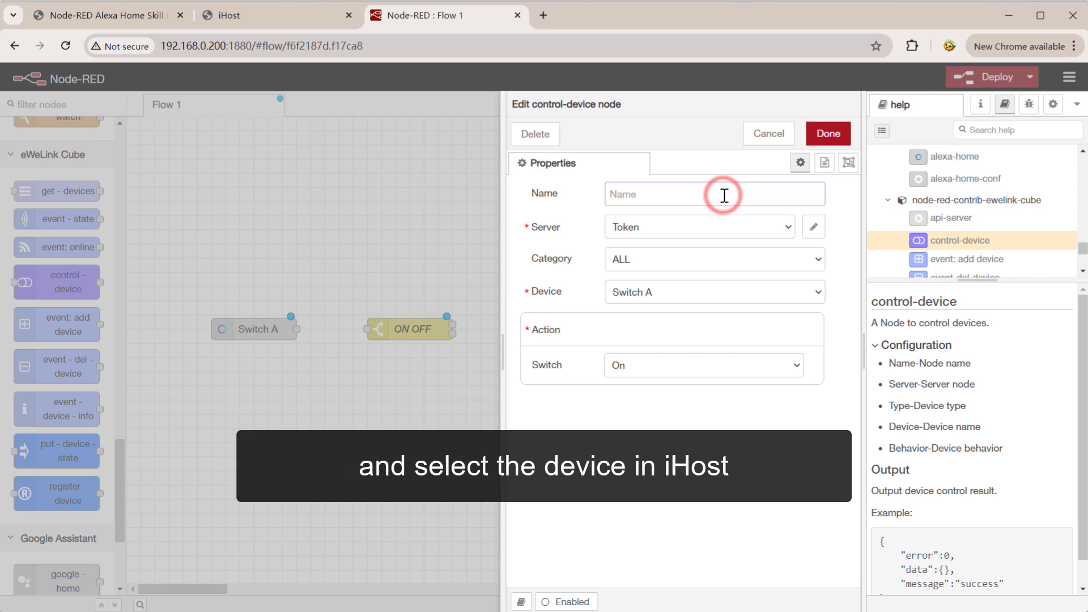
click(827, 133)
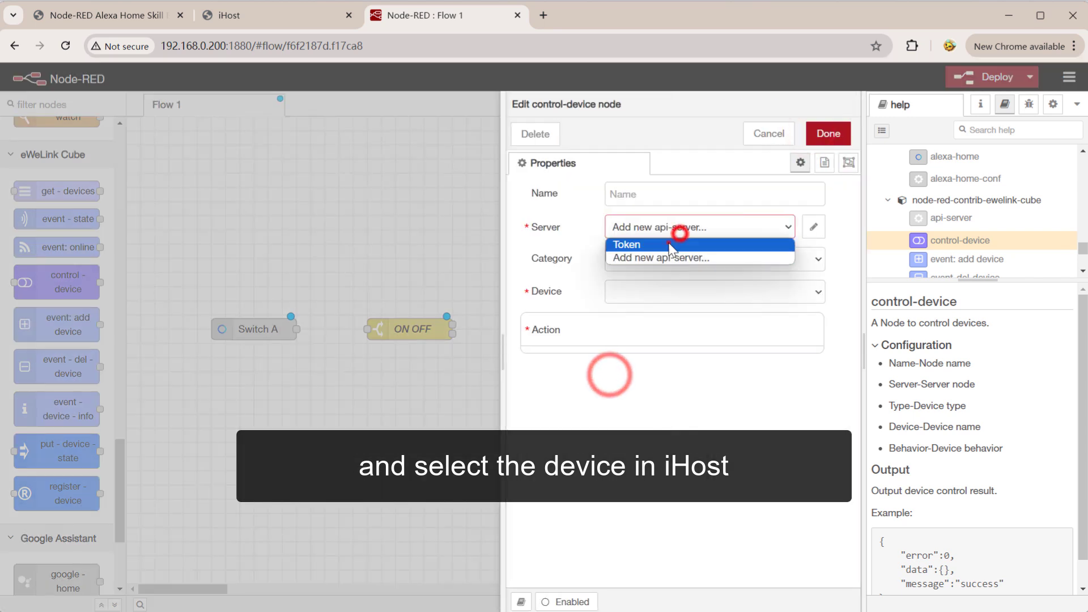
Set the second control-device node, OFF, to the iHost token server switching Switch A off
click(704, 364)
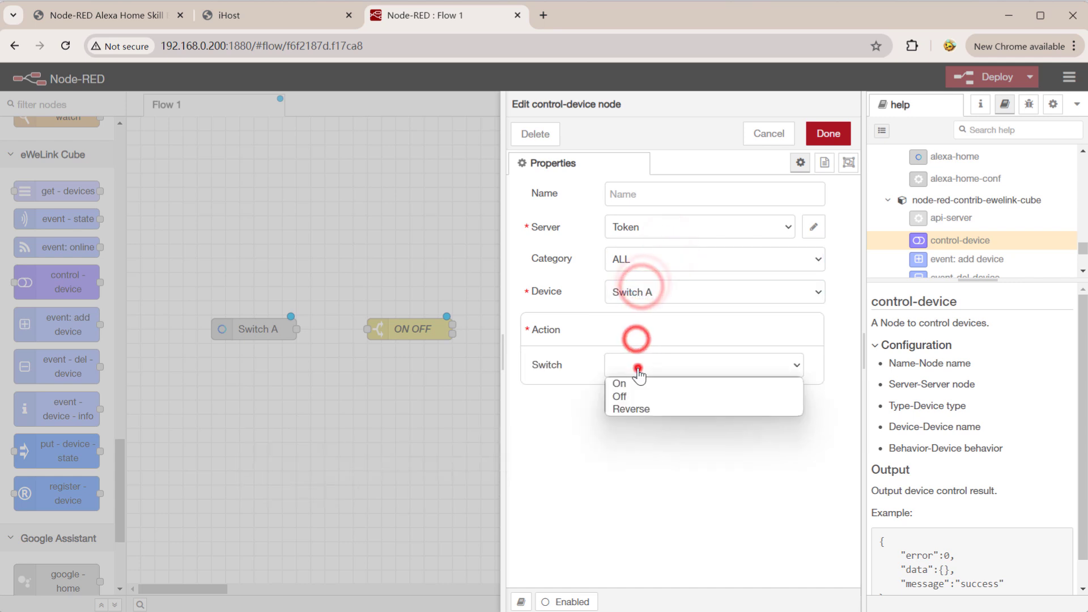
click(618, 396)
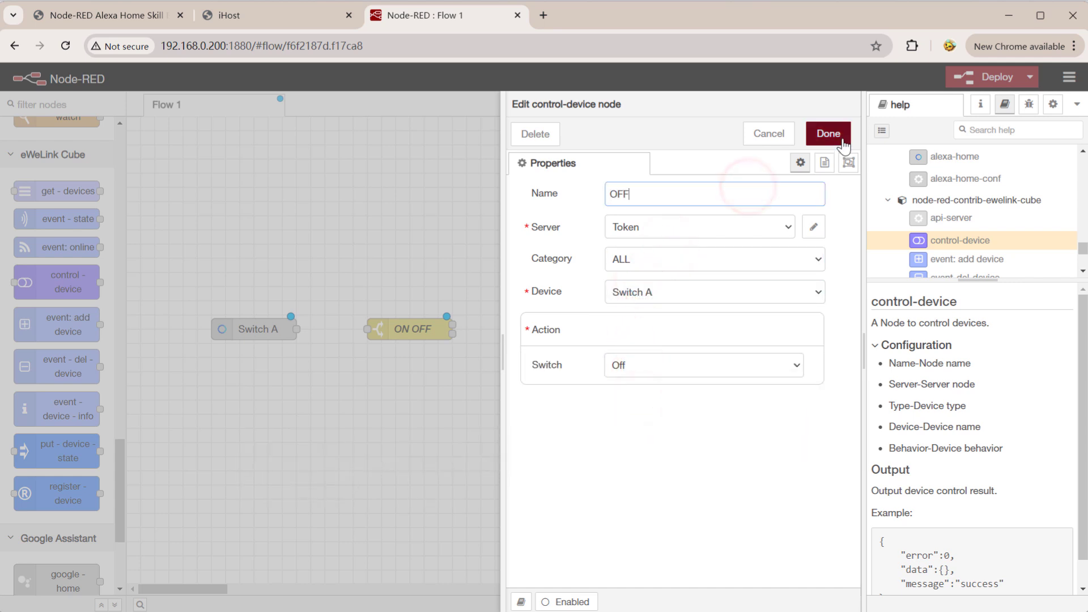
click(826, 134)
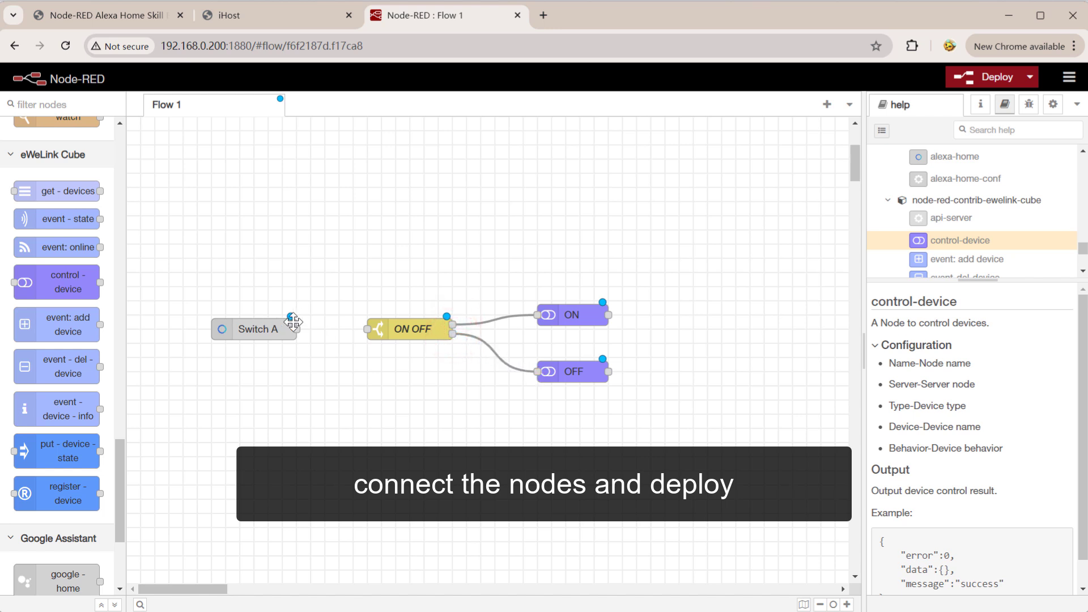
Wire Switch A into ON OFF, deploy the flow and check Switch A's state in iHost
drag(296, 328, 365, 329)
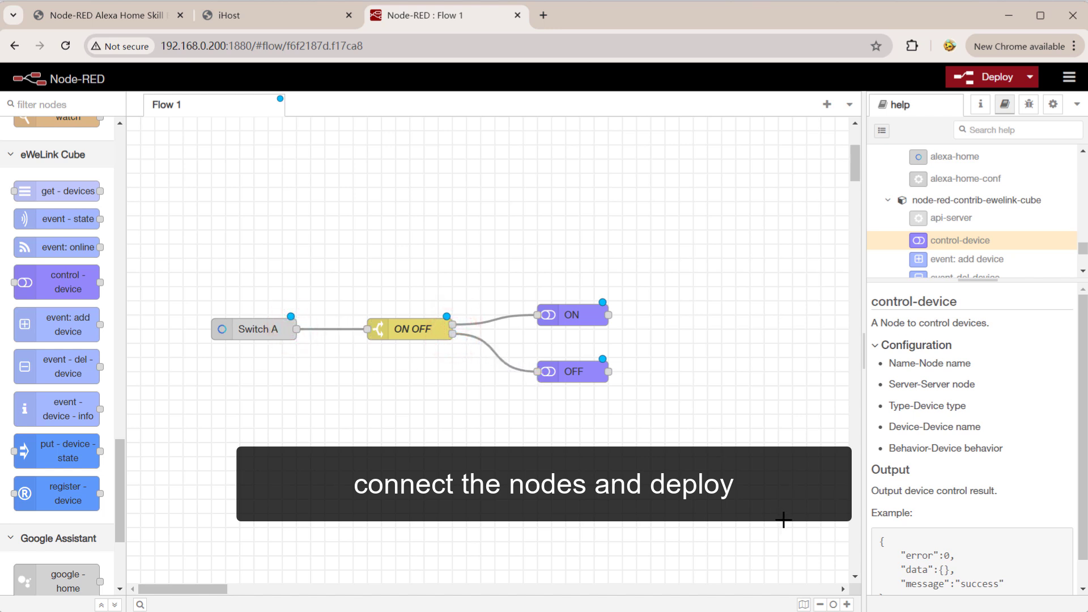
click(983, 77)
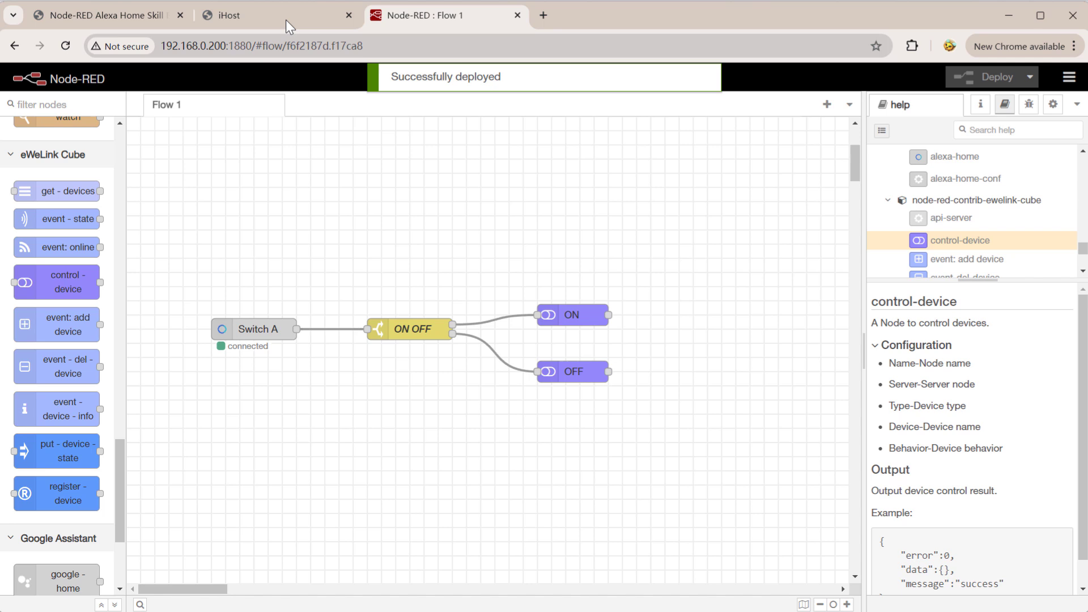
click(271, 15)
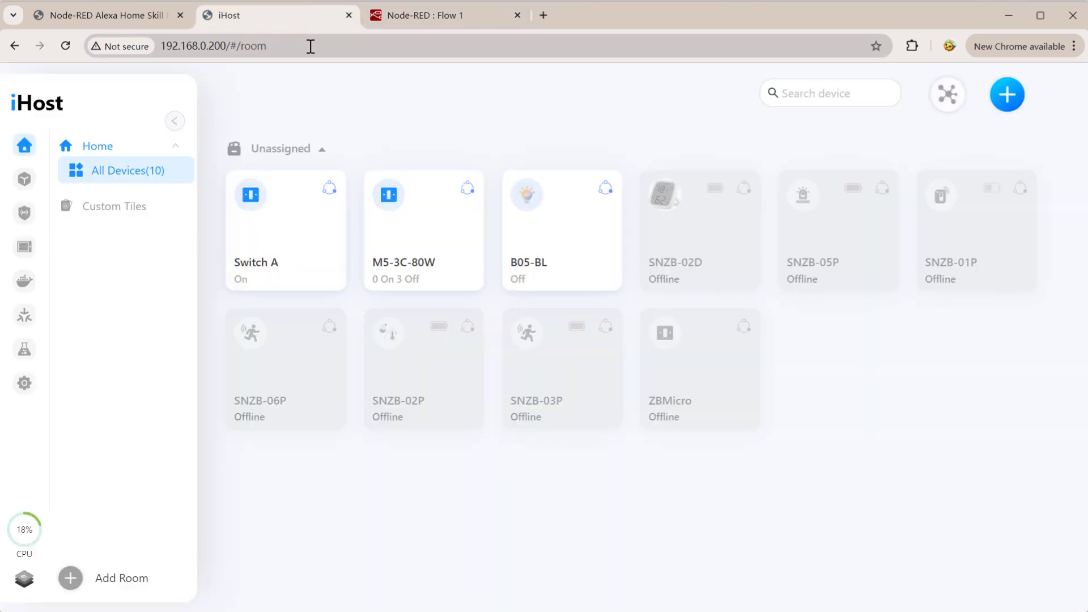